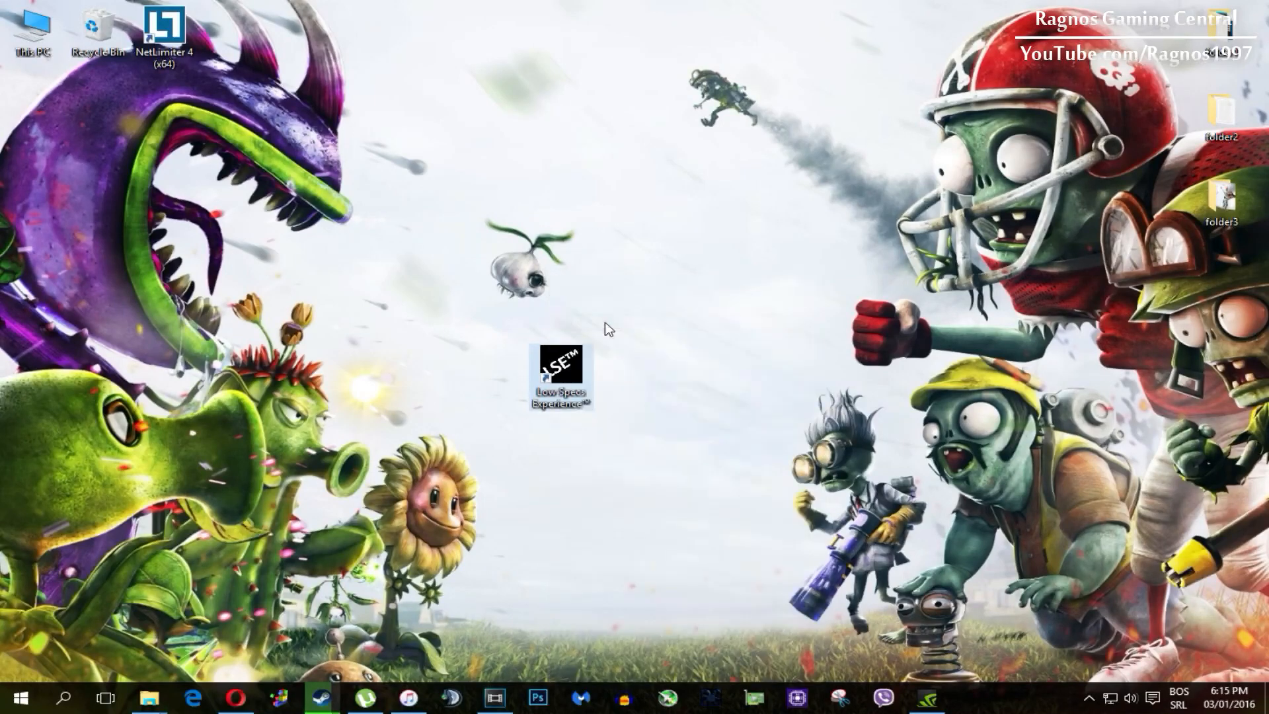
# Step: Launch Low Specs Experience and select Plants vs Zombies Garden Warfare from its games list
pyautogui.doubleClick(558, 374)
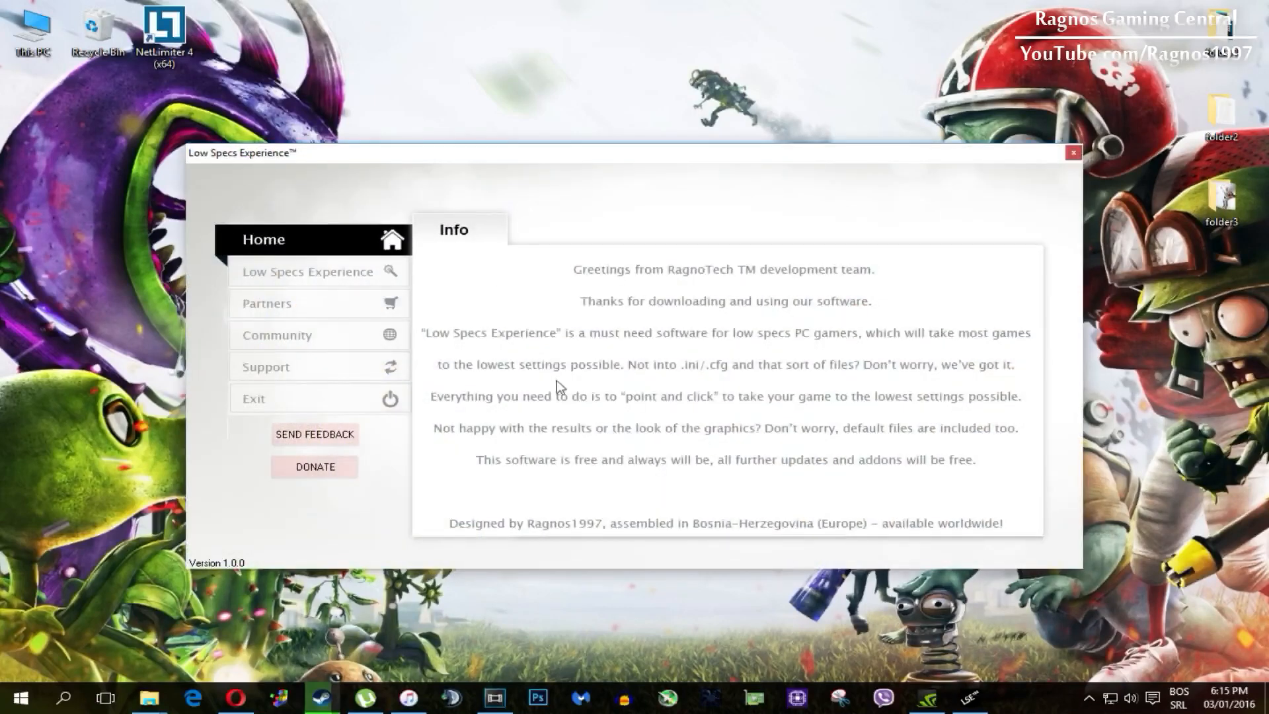
pyautogui.click(307, 271)
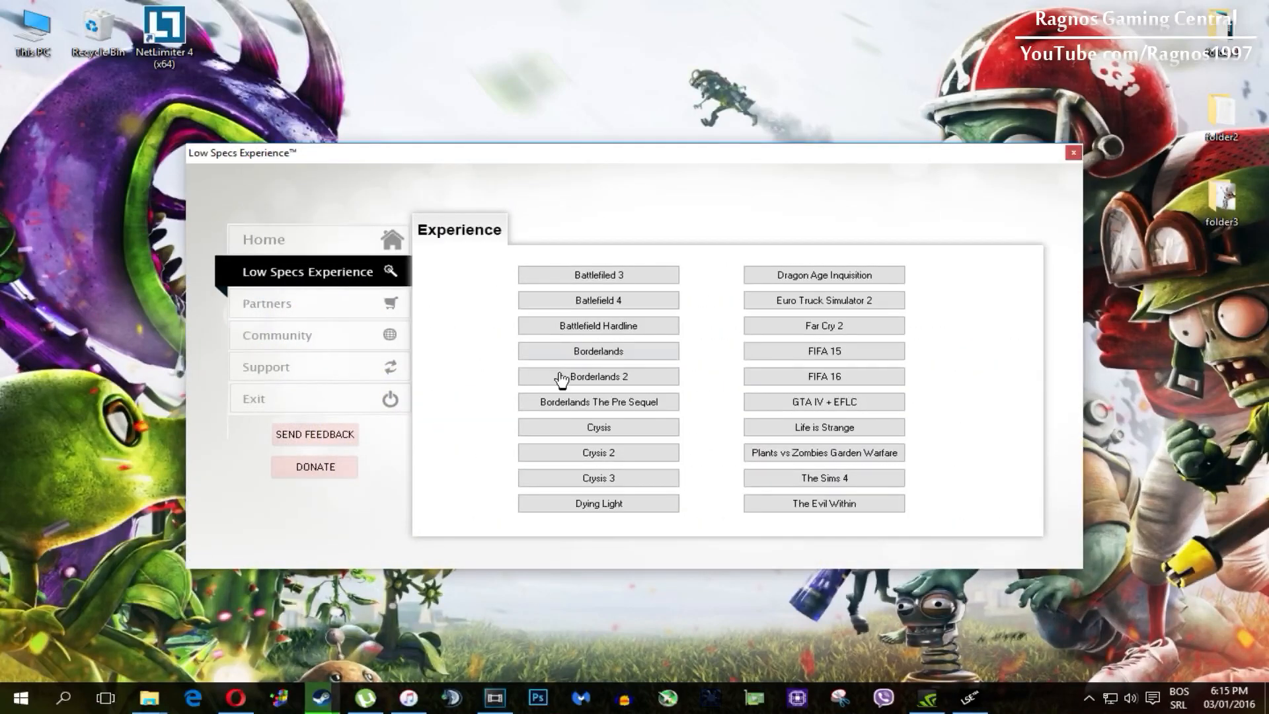
pyautogui.click(822, 452)
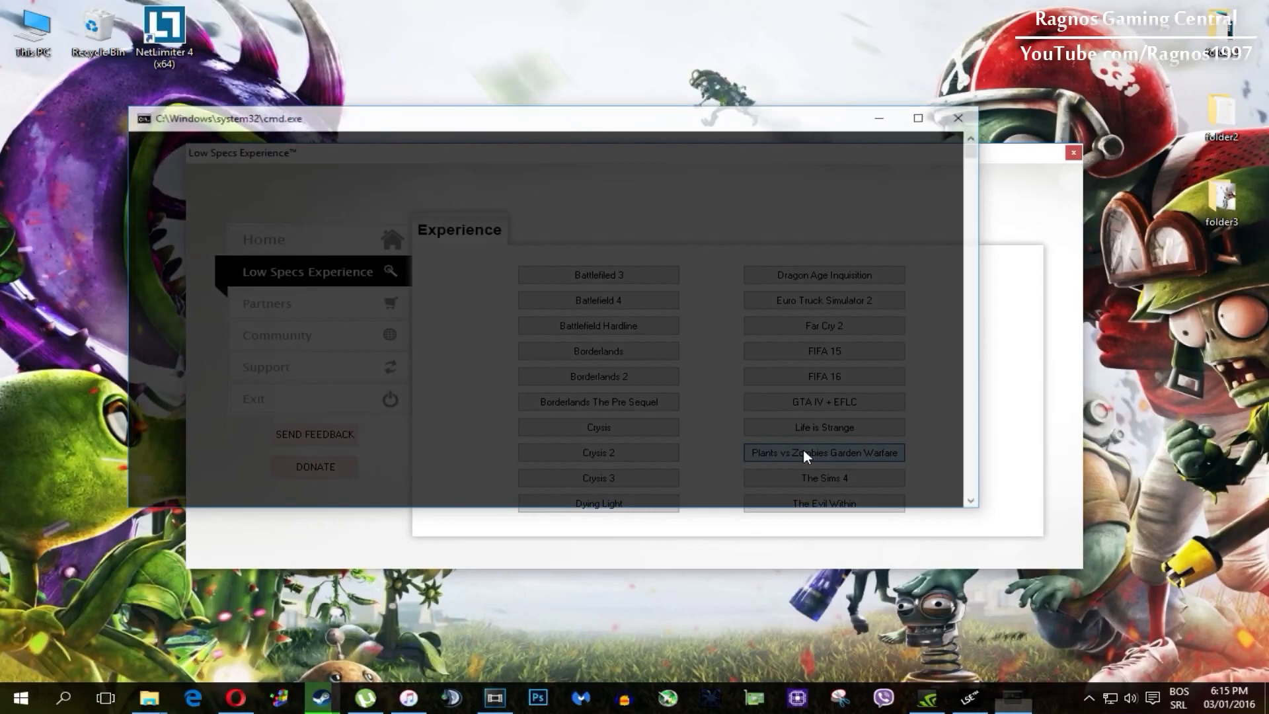
# Step: Open the Plants vs Zombies Garden Warfare options and choose 640x480 resolution
pyautogui.click(822, 452)
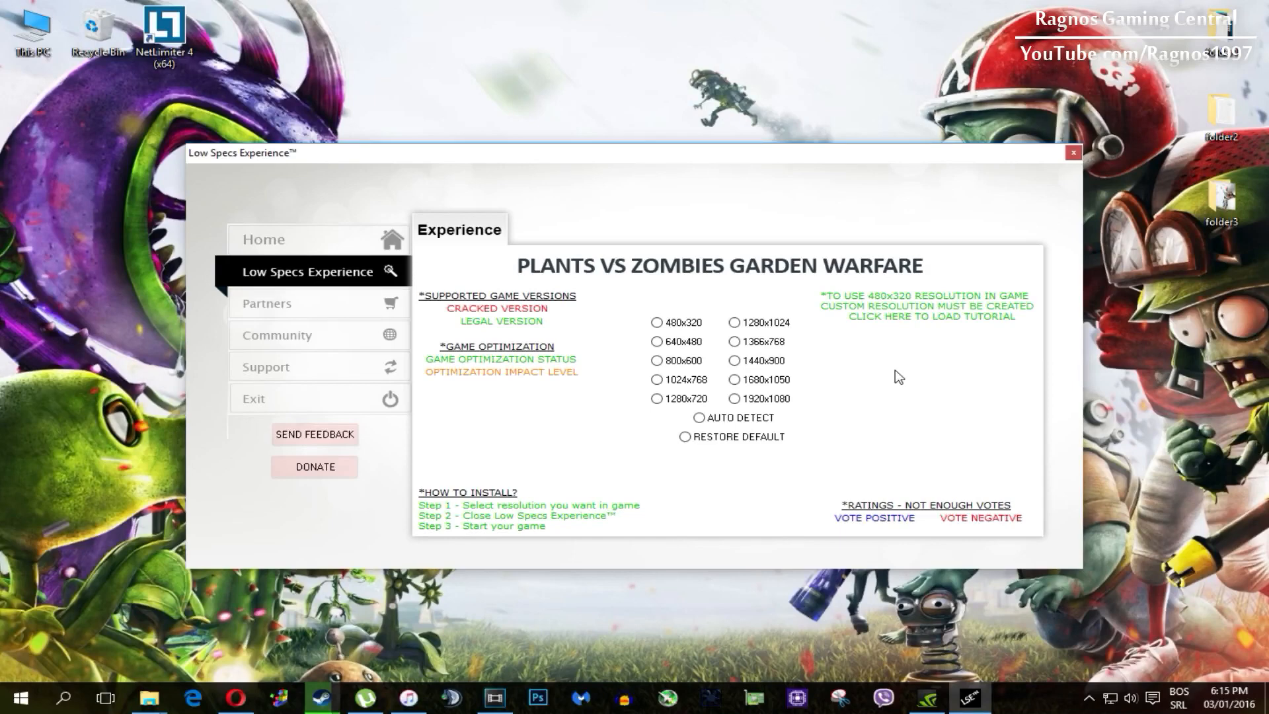
pyautogui.moveTo(735, 366)
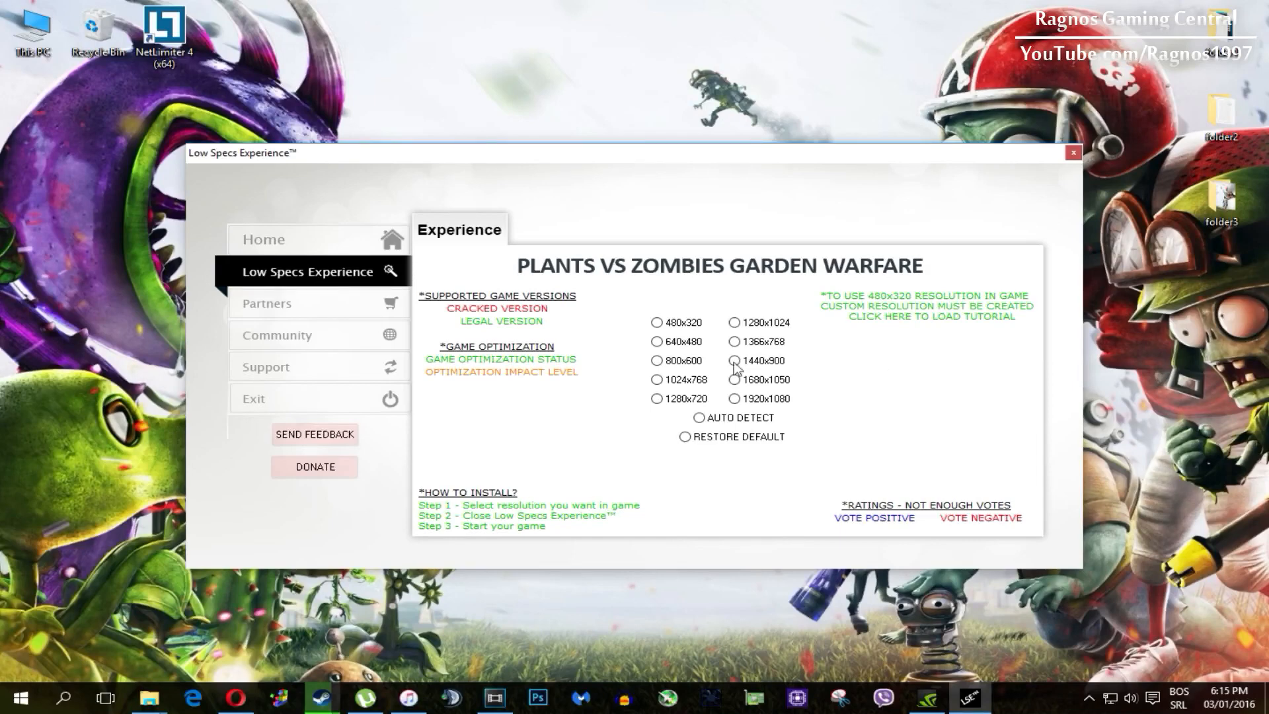
pyautogui.click(657, 343)
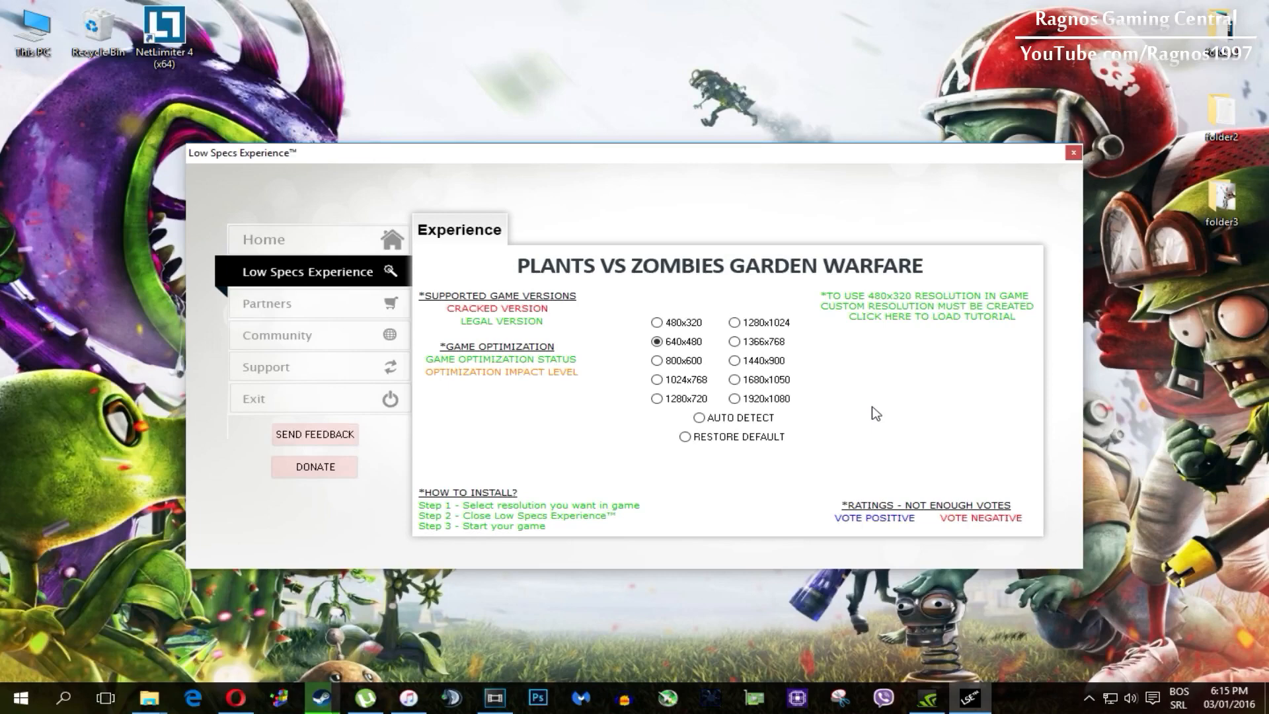
pyautogui.moveTo(815, 476)
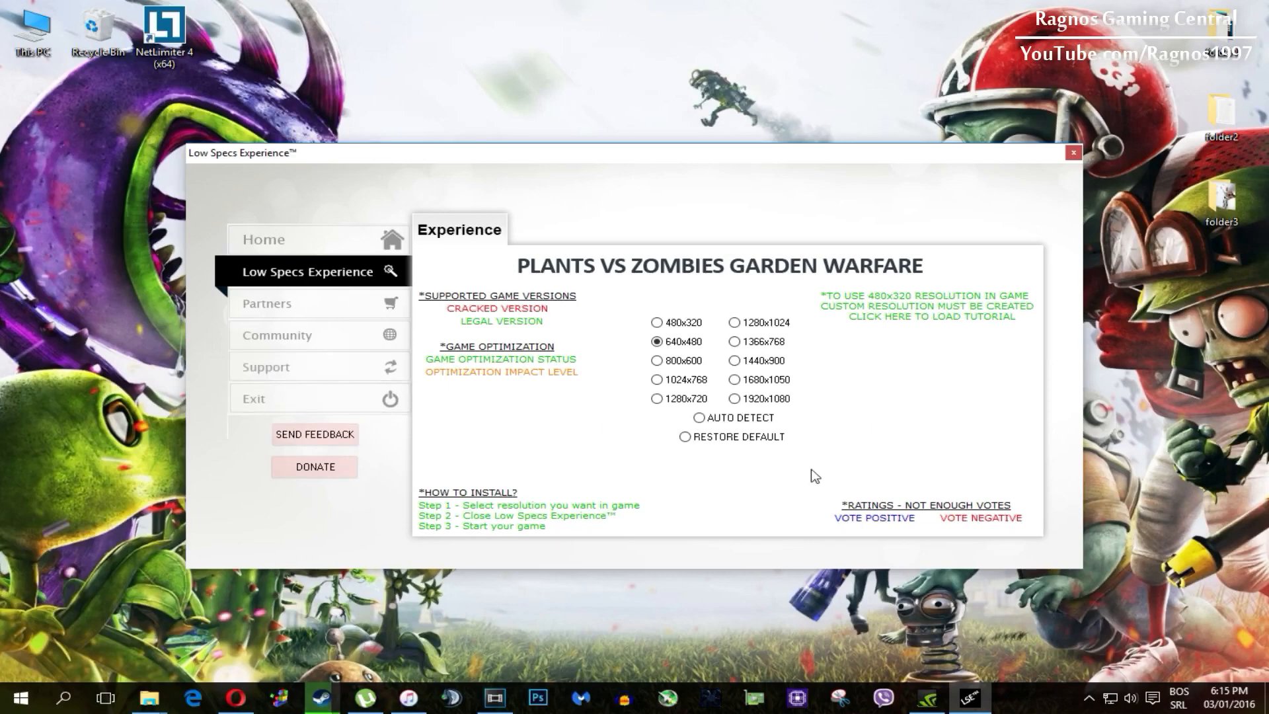
# Step: Choose Restore Default for Plants vs Zombies Garden Warfare and confirm Yes
pyautogui.click(684, 441)
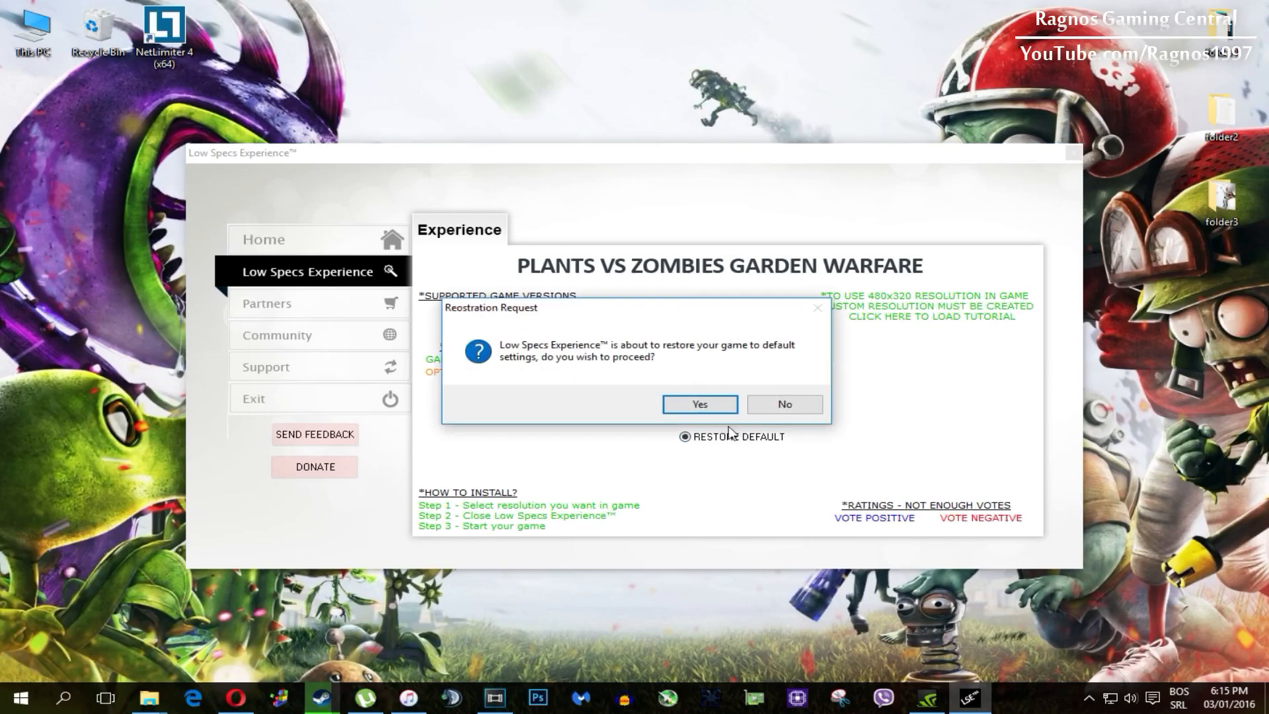
pyautogui.click(698, 409)
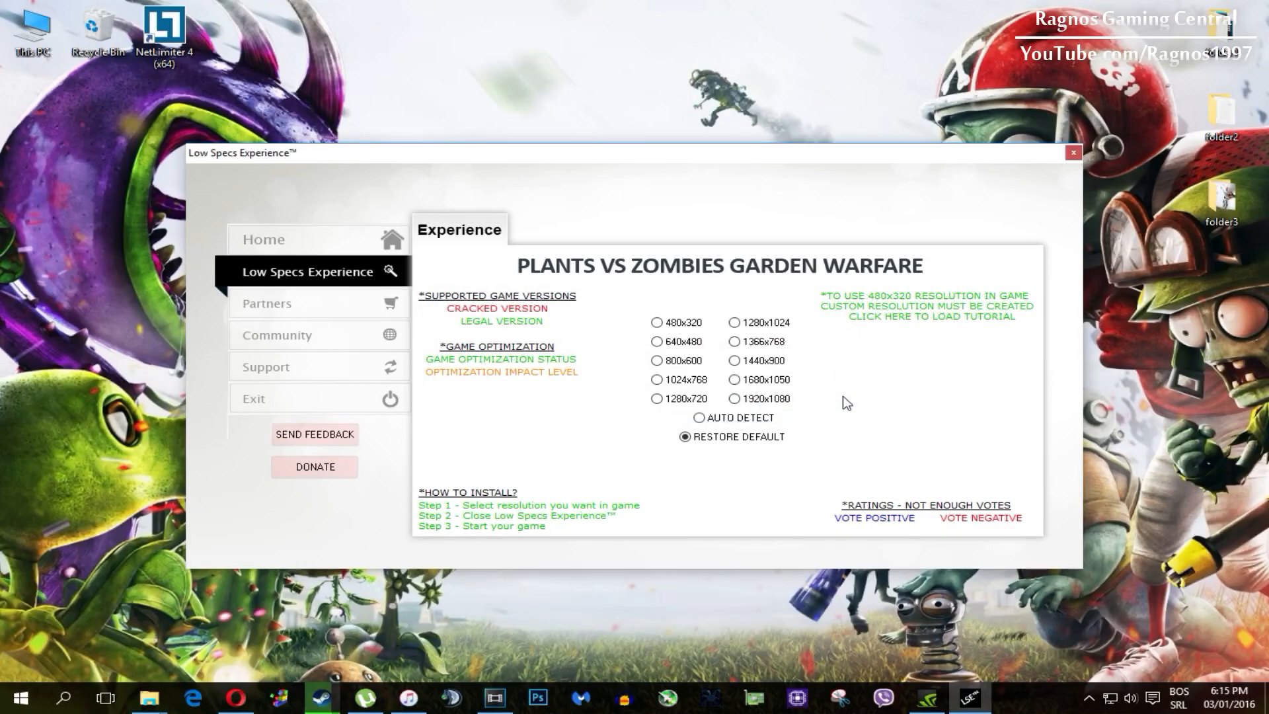
# Step: View the Support page, then exit the app, declining to send feedback
pyautogui.click(287, 373)
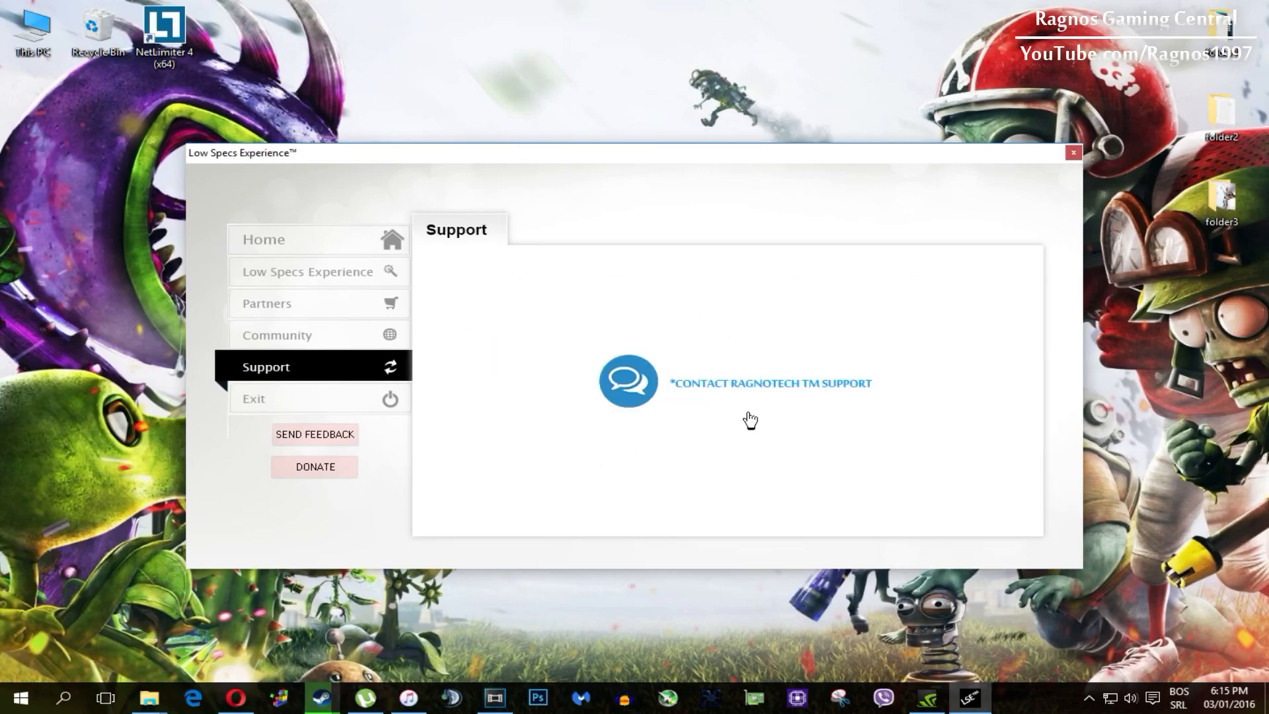
pyautogui.moveTo(758, 410)
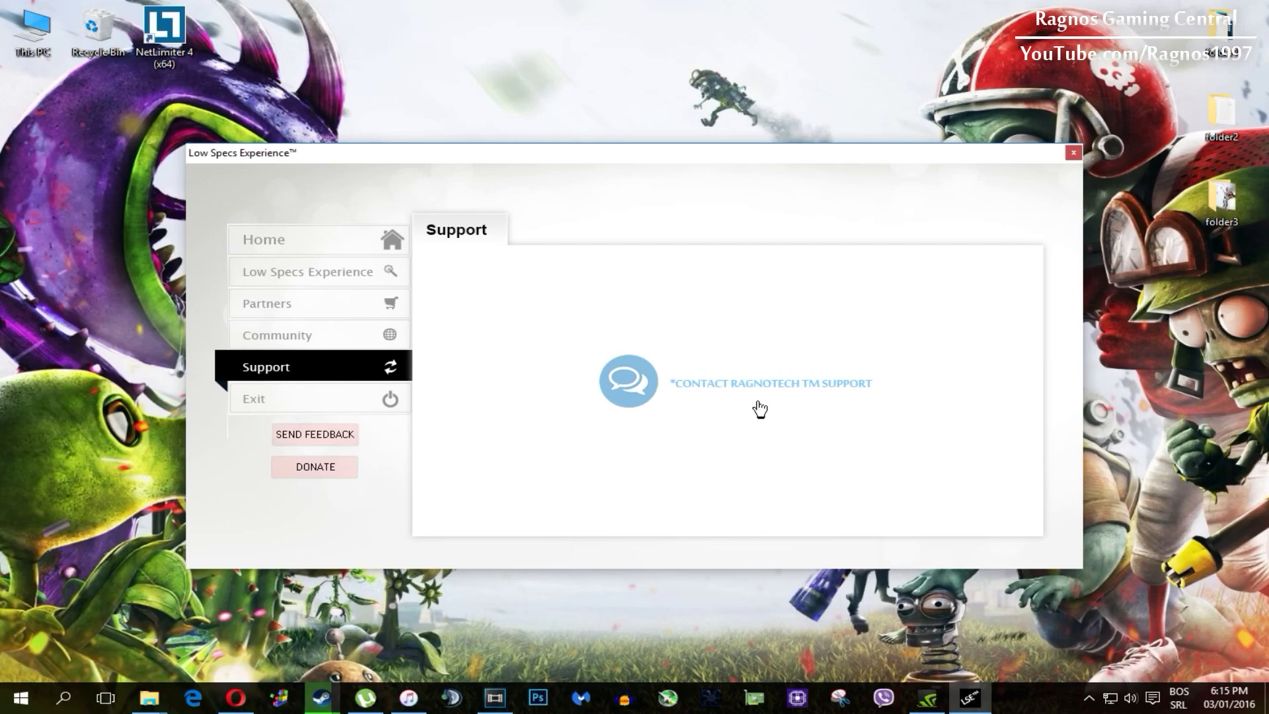
pyautogui.click(314, 442)
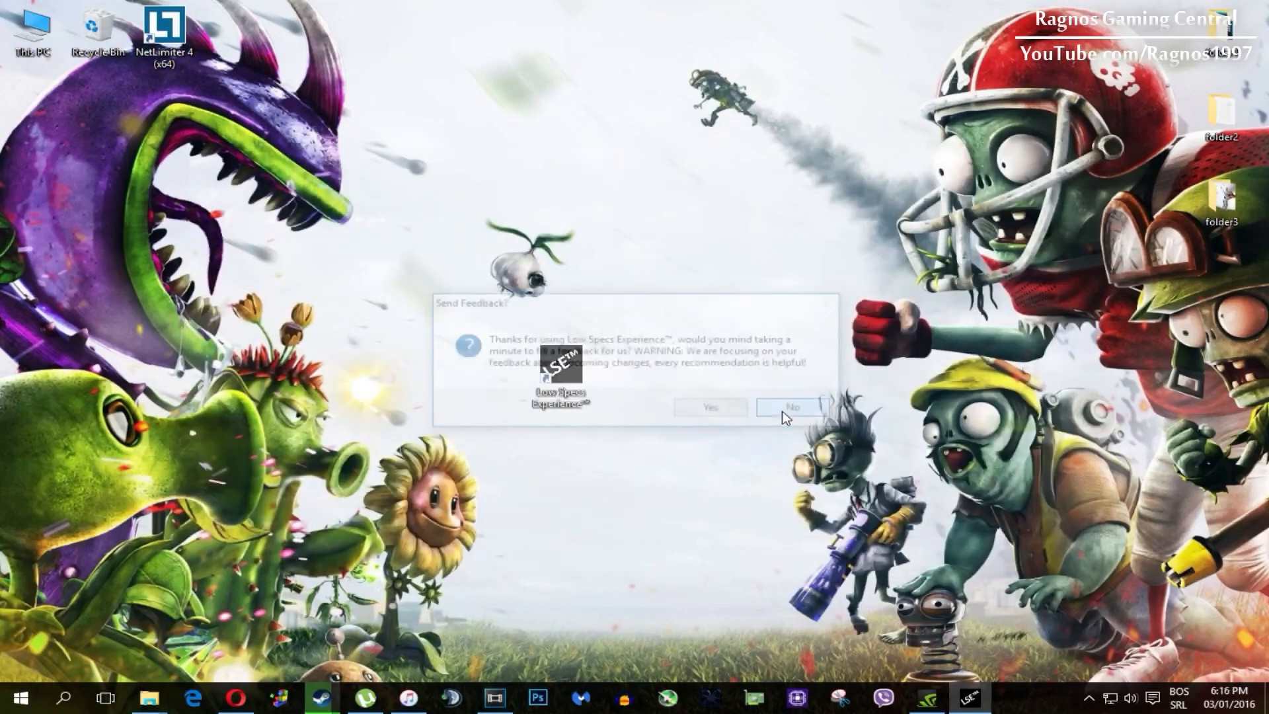
pyautogui.click(793, 406)
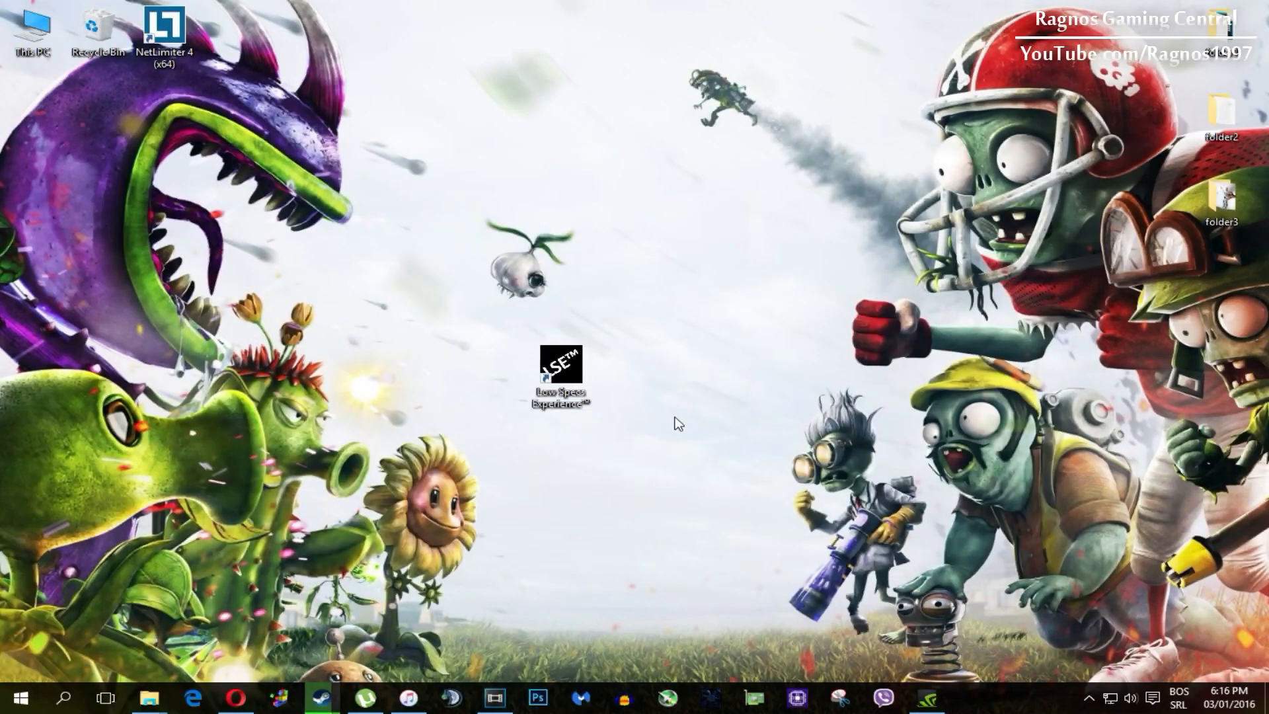